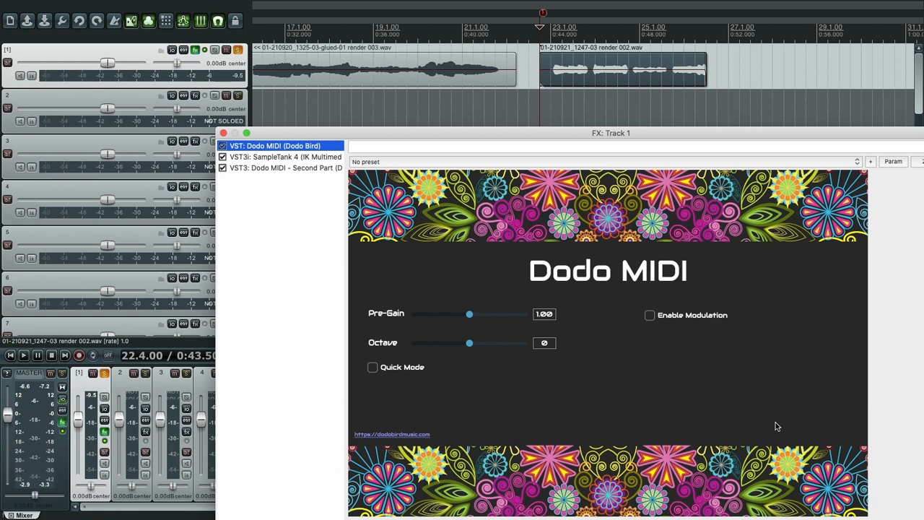
mouse_move(679, 353)
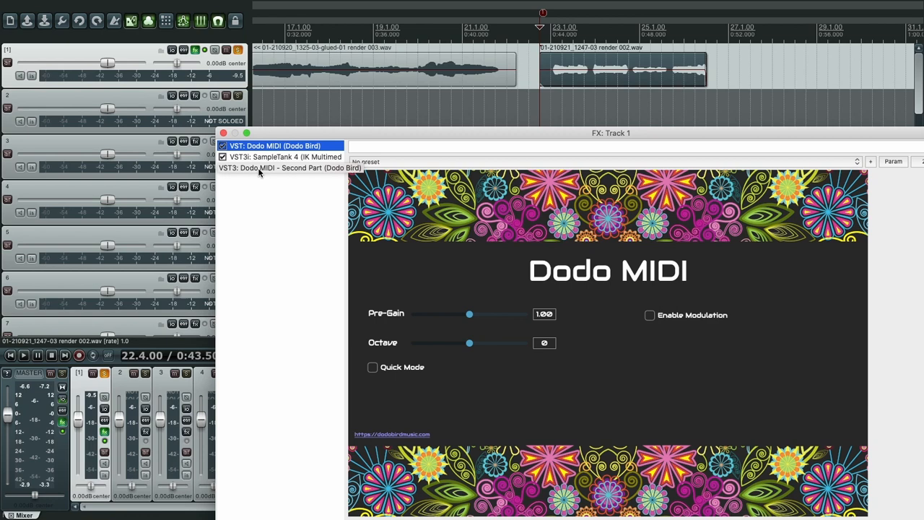
Step: Show SampleTank 4's interface from Track 1's FX chain, with Oriental Synth and 3-5 Drawbars parts
click(222, 168)
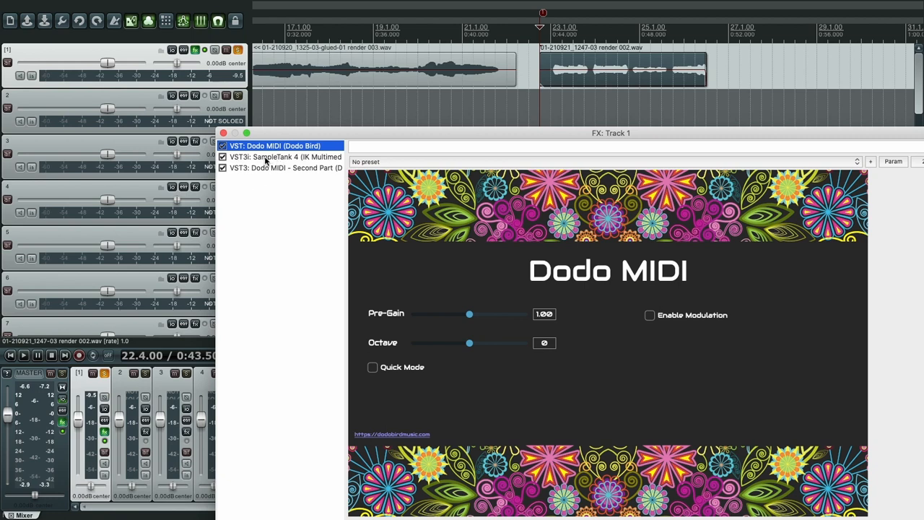
mouse_move(272, 160)
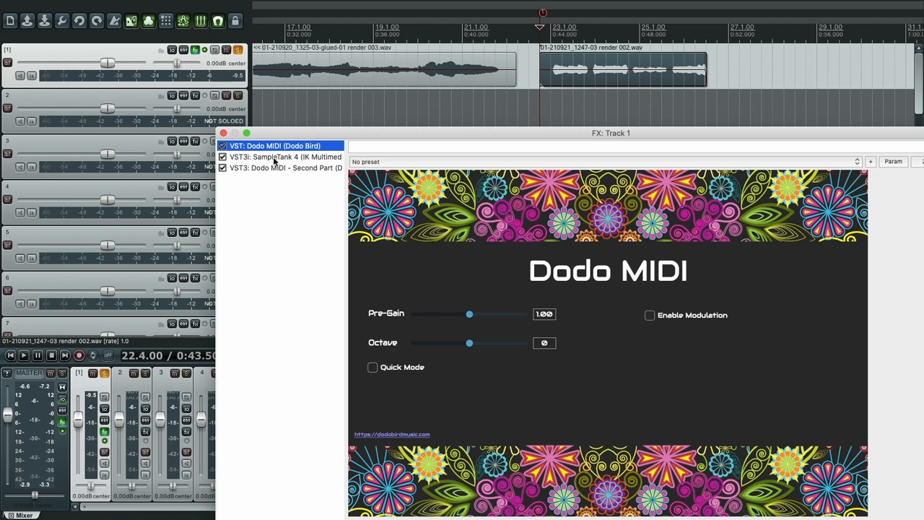
click(285, 157)
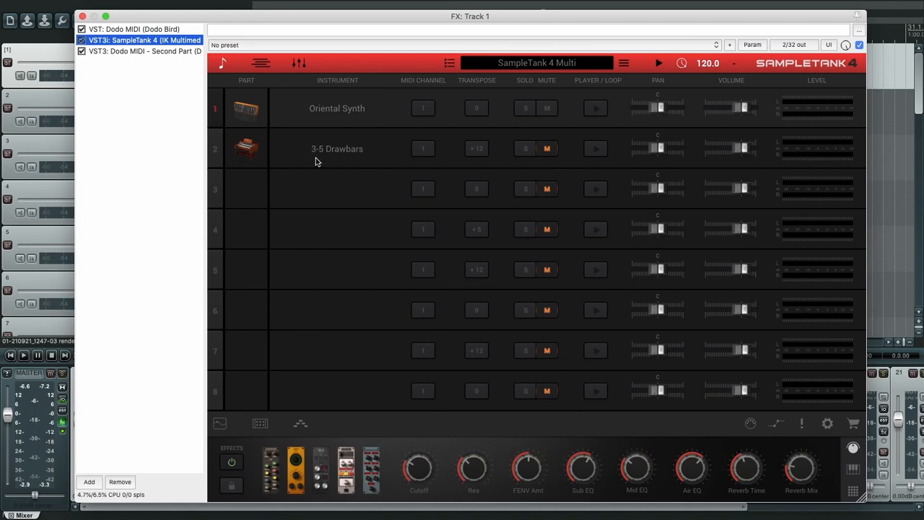
mouse_move(334, 22)
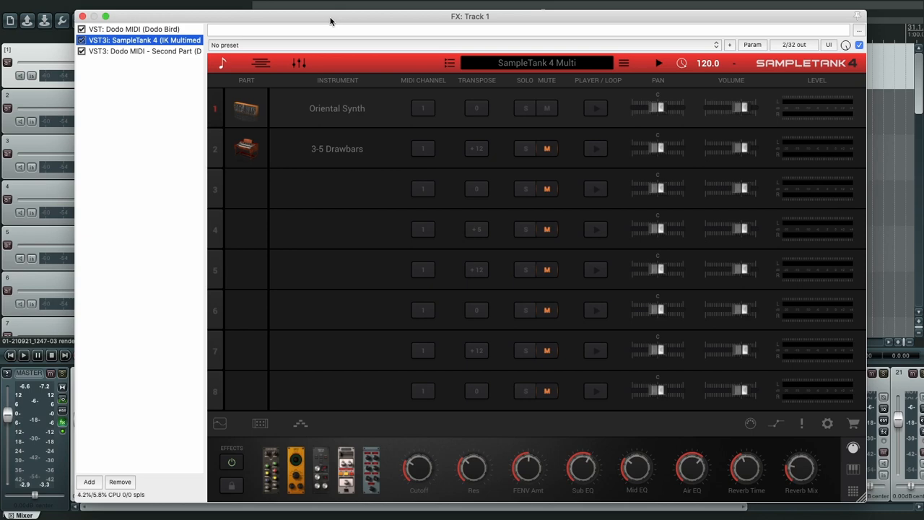
mouse_move(339, 21)
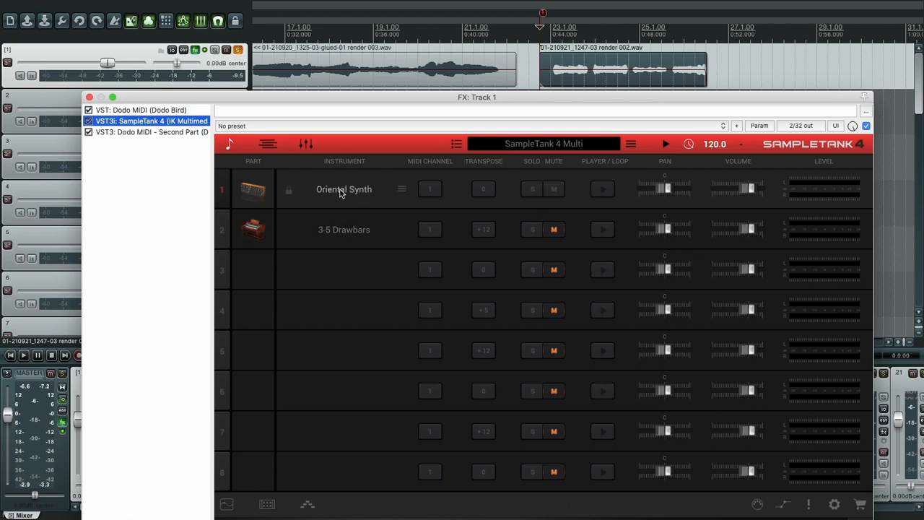
mouse_move(338, 191)
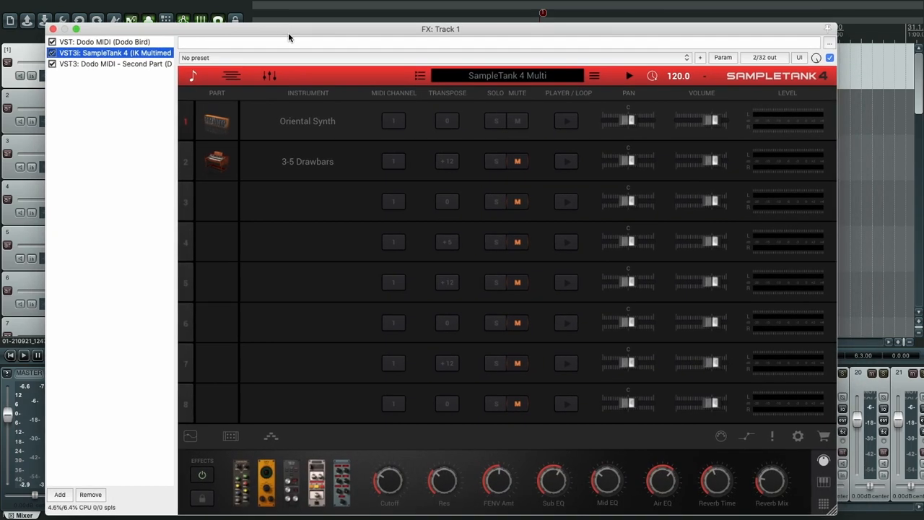
mouse_move(193, 438)
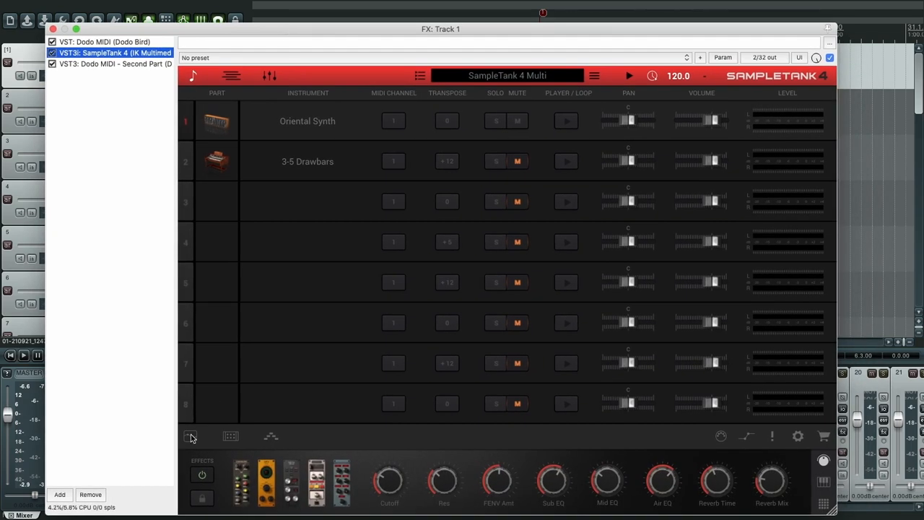
Step: Switch SampleTank 4 to the Oriental Synth part's sound edit page
click(112, 53)
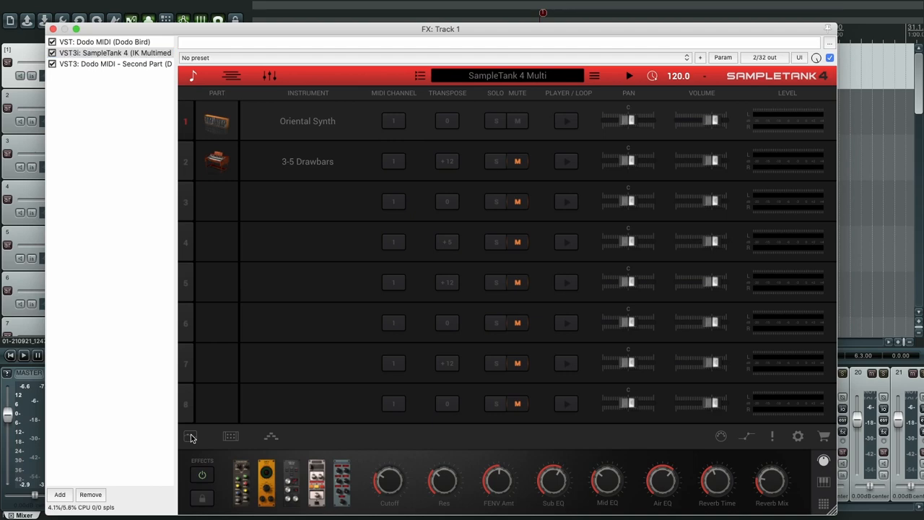
click(190, 436)
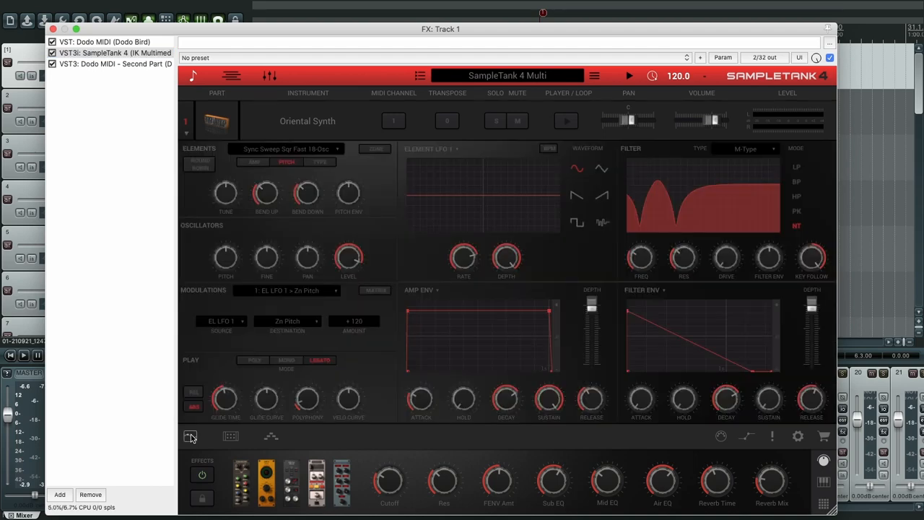
mouse_move(404, 250)
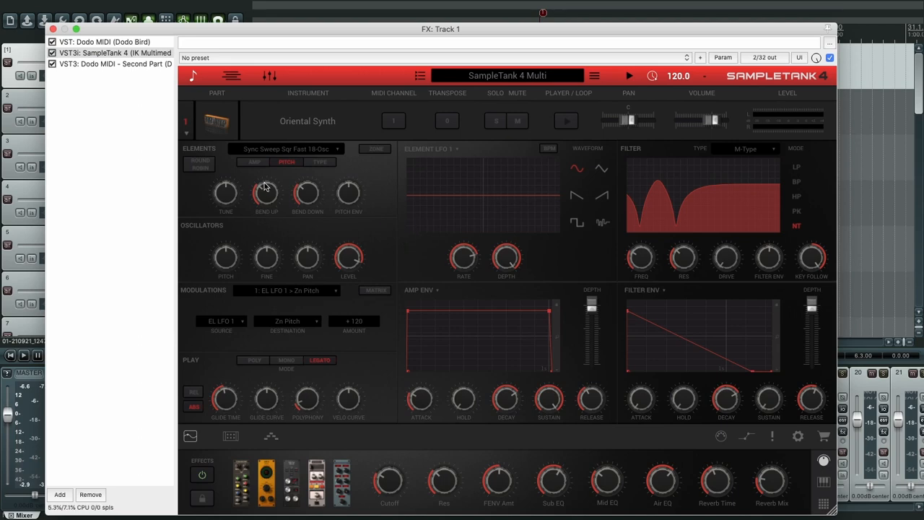
mouse_move(264, 192)
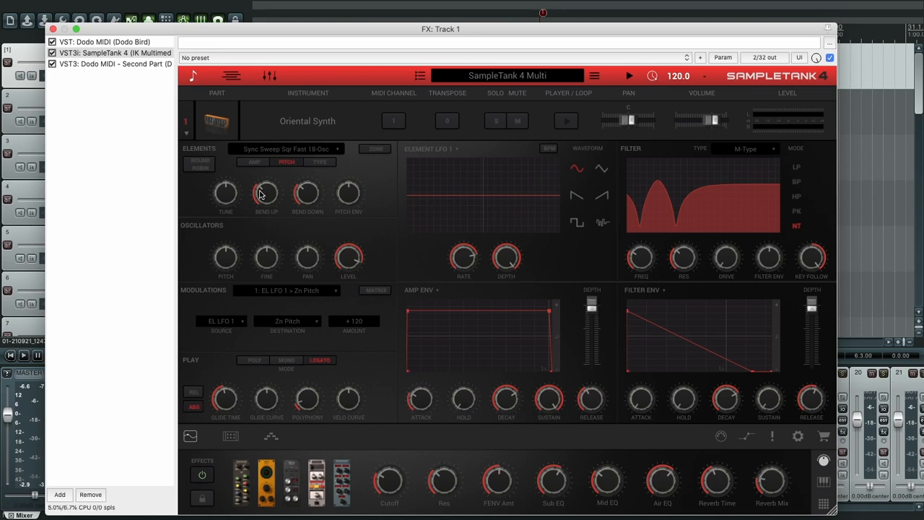
mouse_move(370, 192)
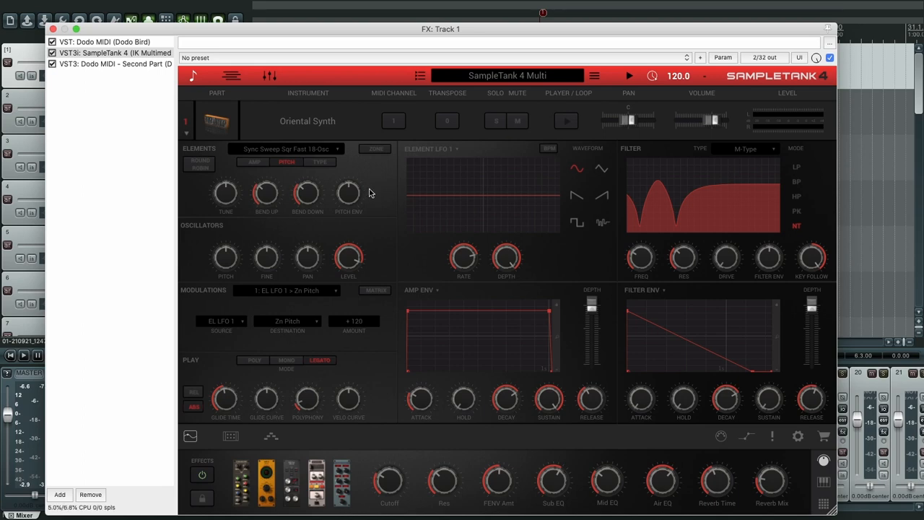
mouse_move(265, 192)
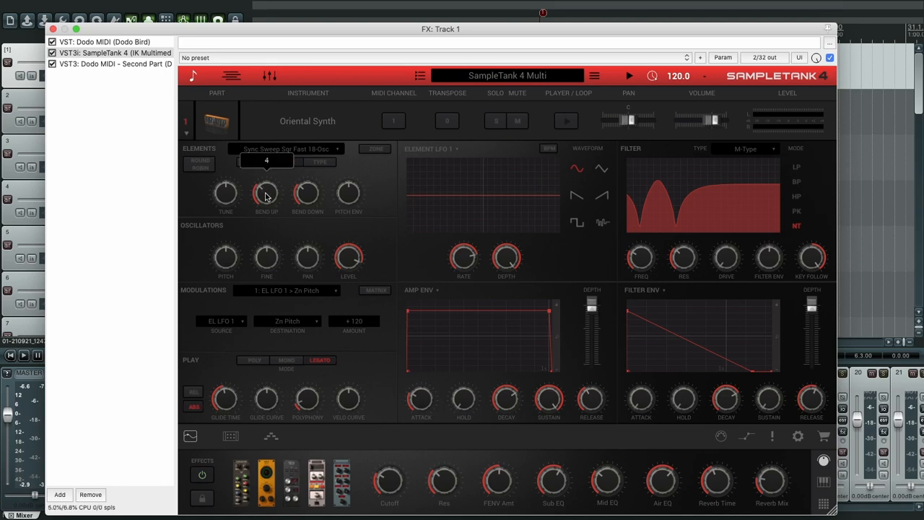
Step: Turn the Oriental Synth's Bend Up and Bend Down knobs to their minimum
drag(267, 194, 266, 166)
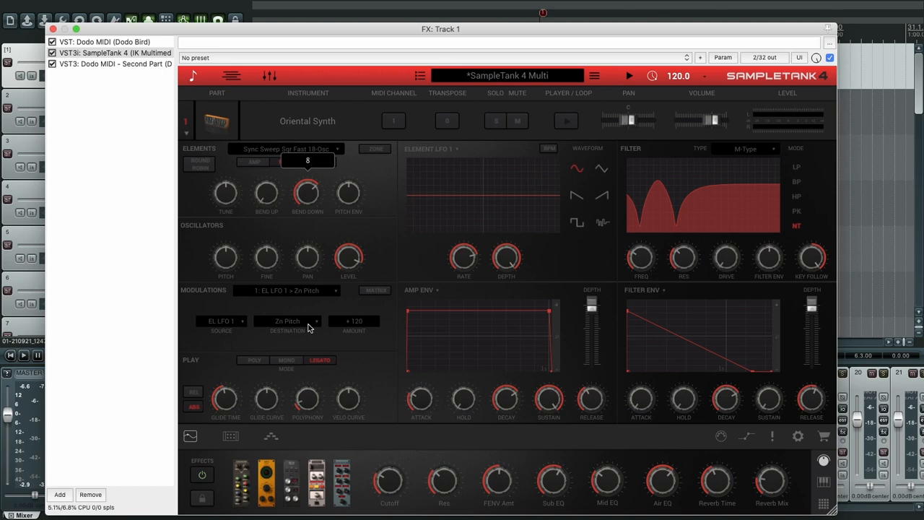
drag(306, 191, 307, 209)
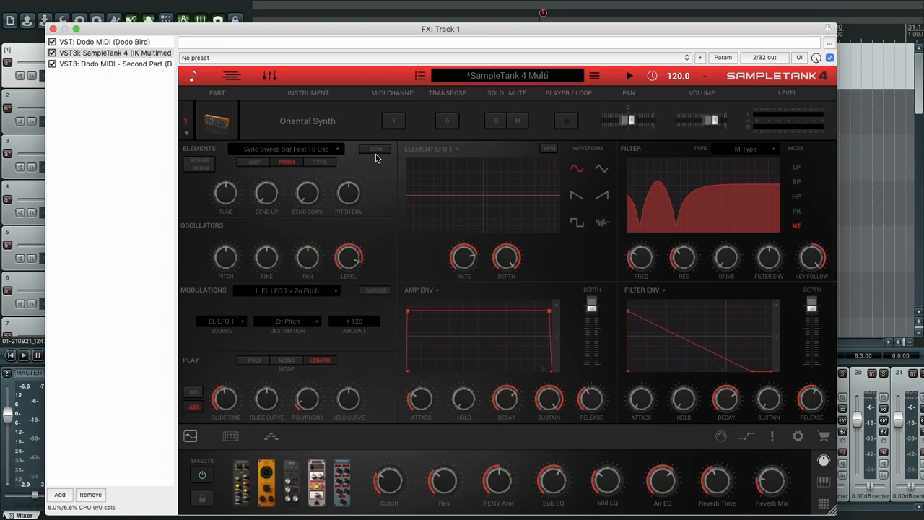
mouse_move(381, 188)
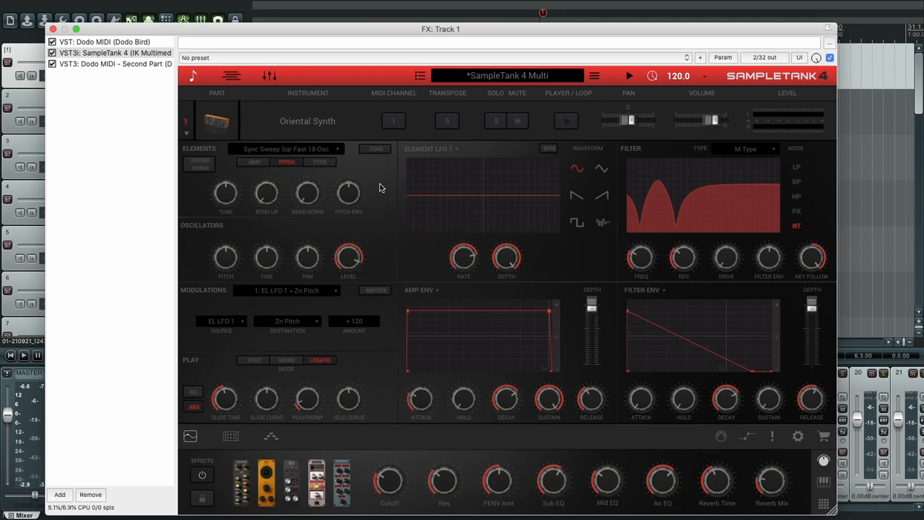
mouse_move(278, 149)
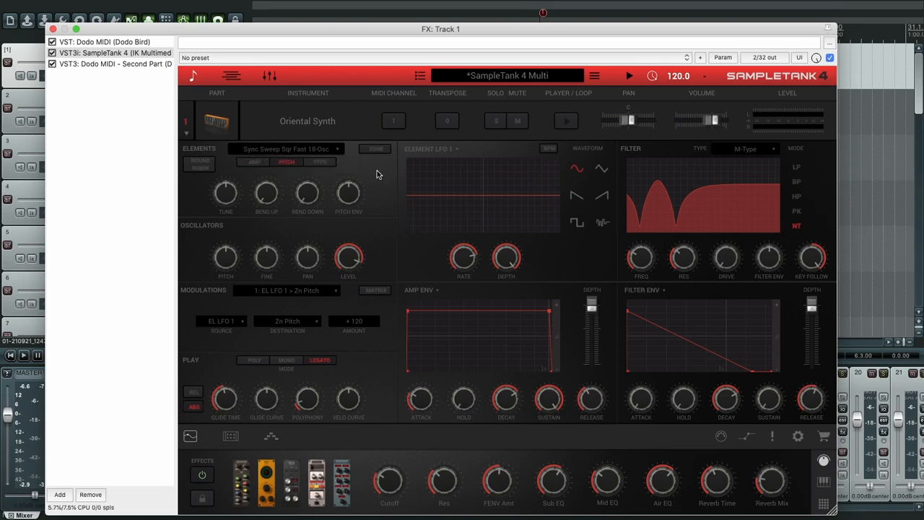
mouse_move(301, 143)
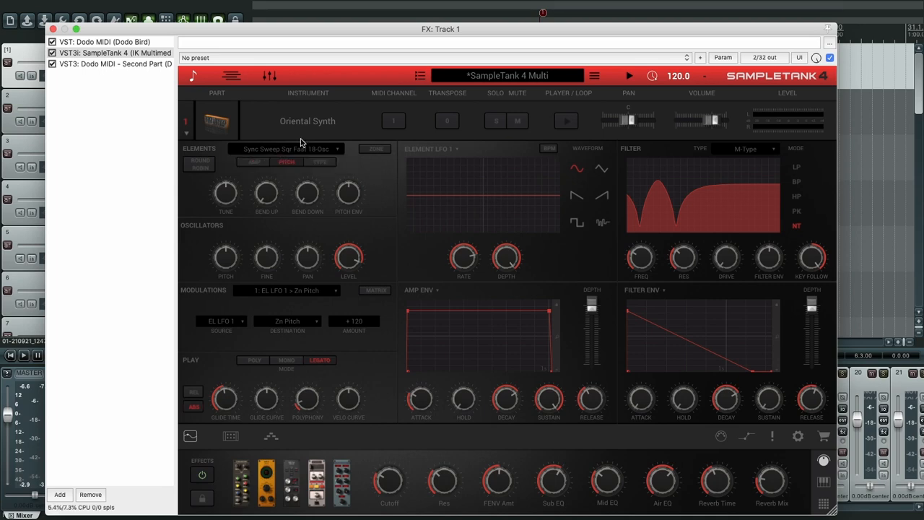
mouse_move(359, 185)
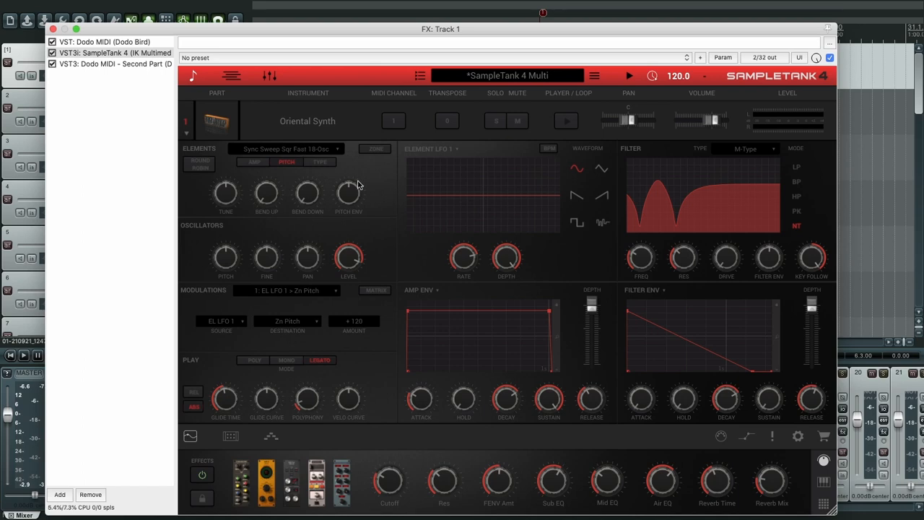
mouse_move(392, 176)
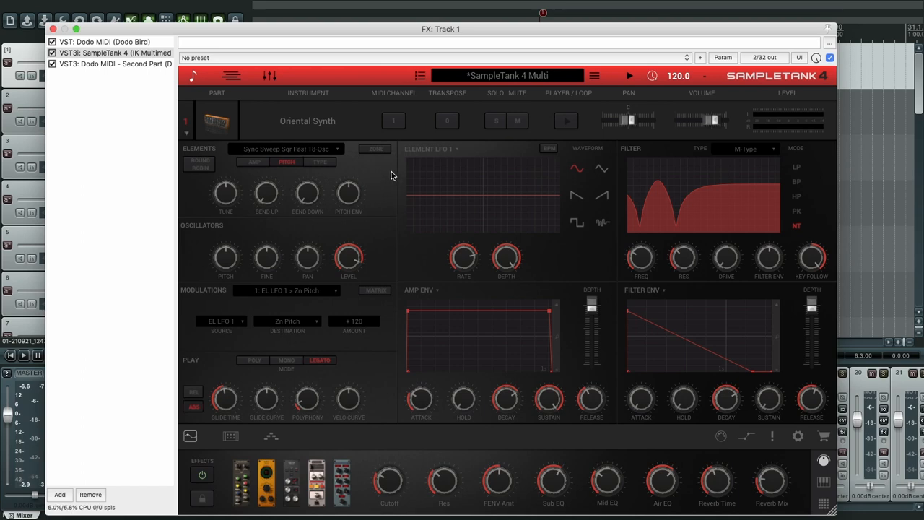
mouse_move(381, 181)
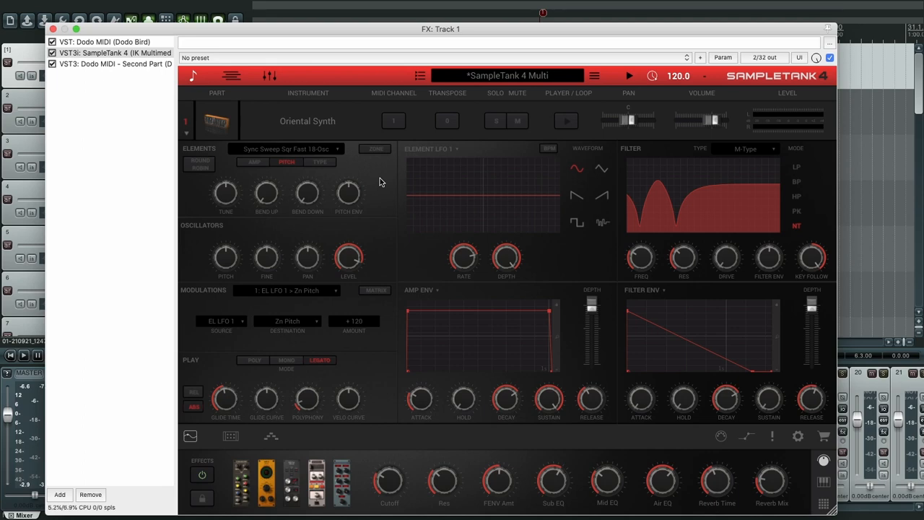
mouse_move(375, 303)
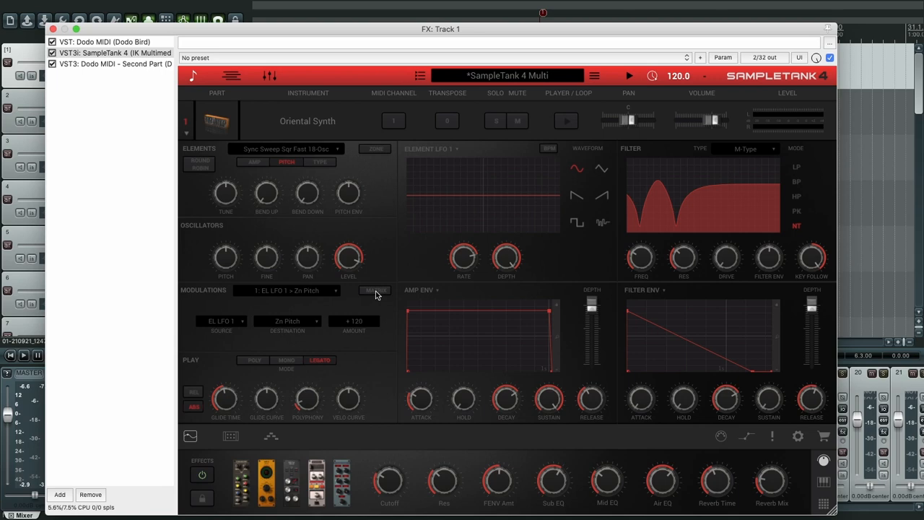
Step: Set modulation matrix row 3 to External PitchWheel as source and Zone Pitch as destination
click(374, 290)
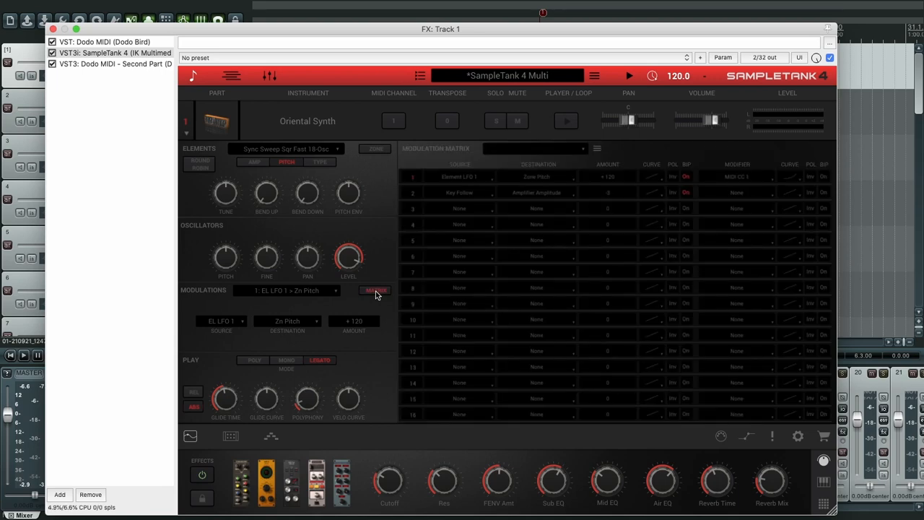
mouse_move(456, 213)
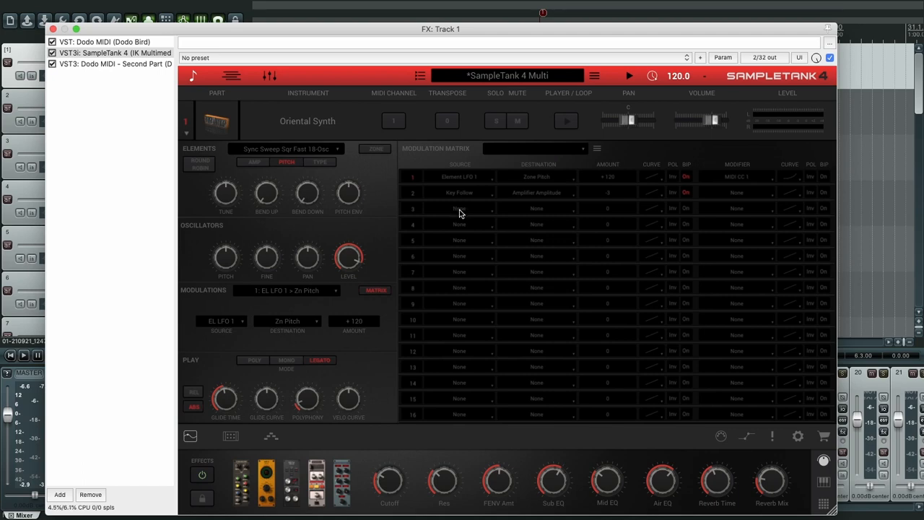
click(459, 208)
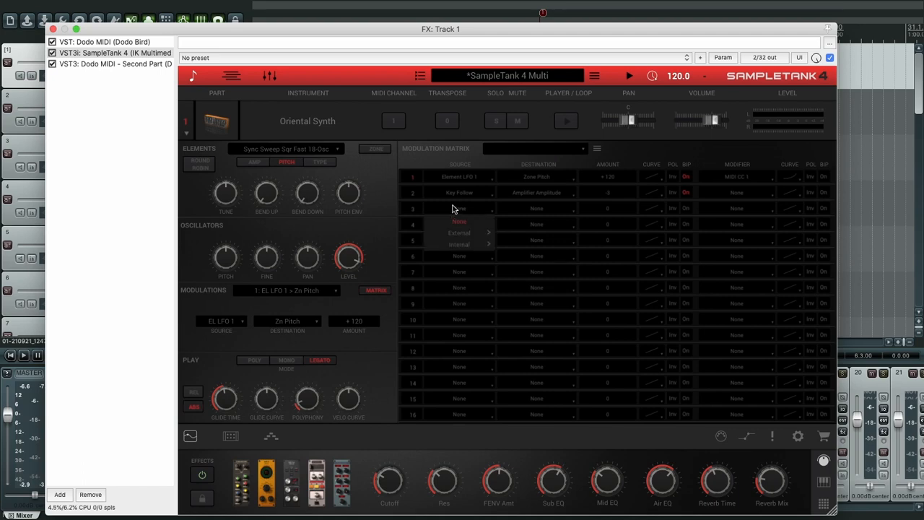
mouse_move(458, 211)
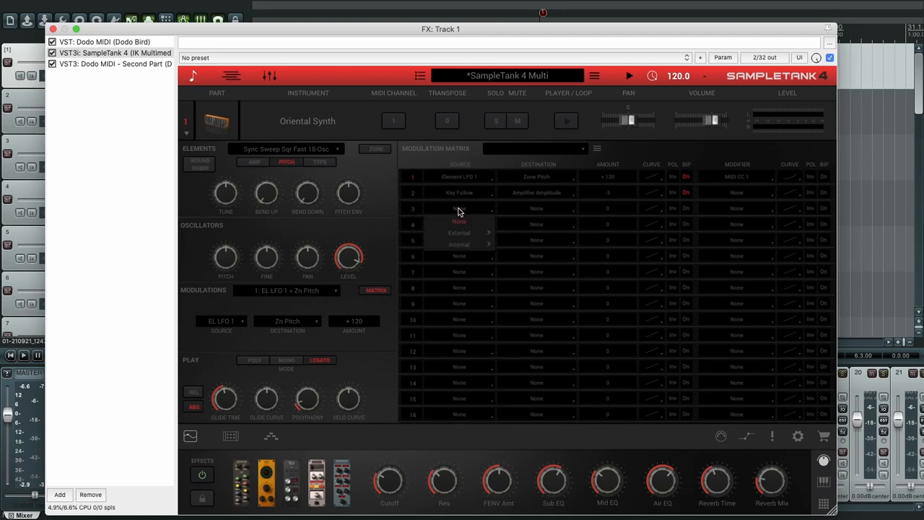
mouse_move(459, 232)
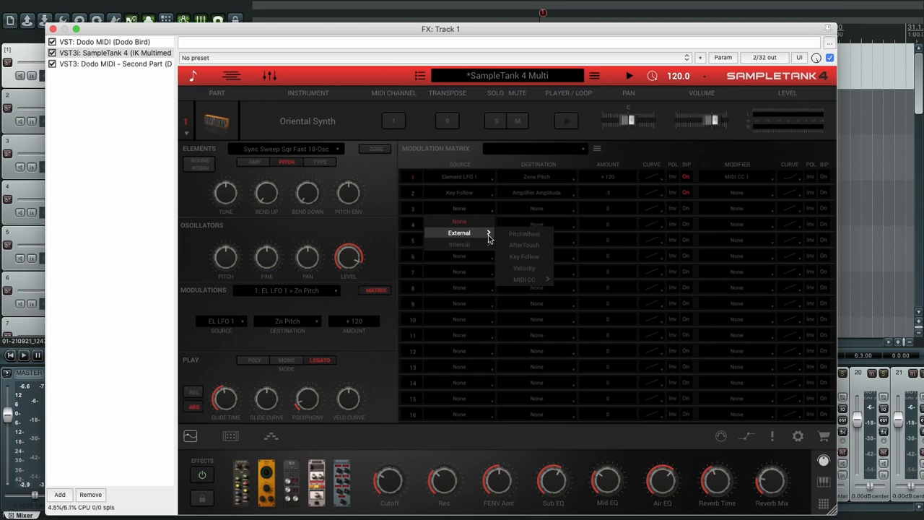
click(524, 233)
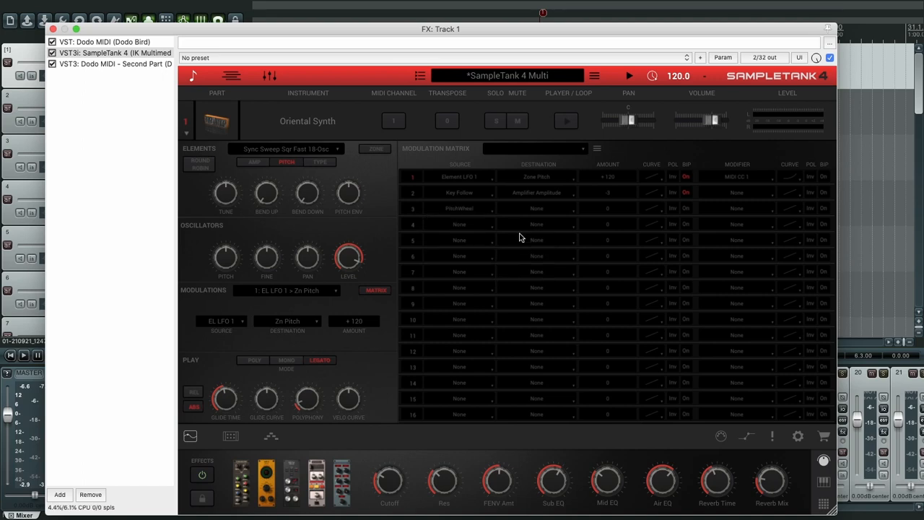
mouse_move(537, 213)
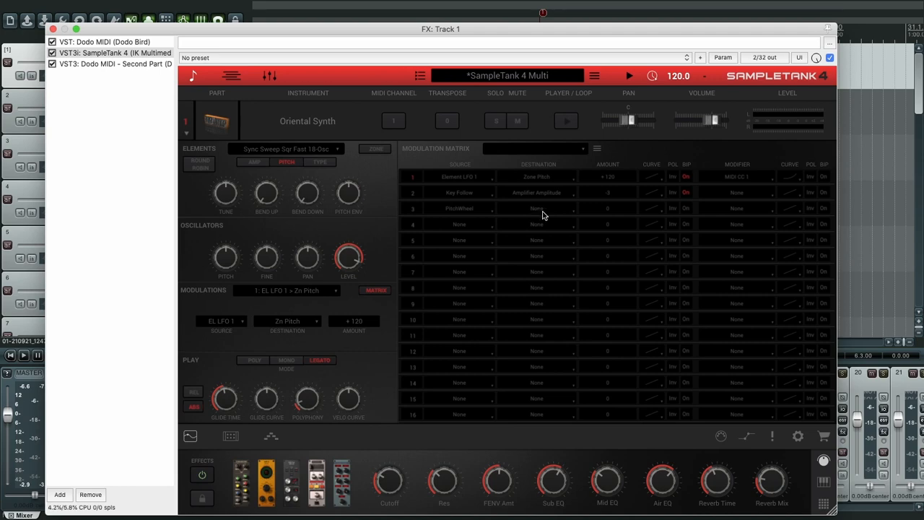
click(536, 208)
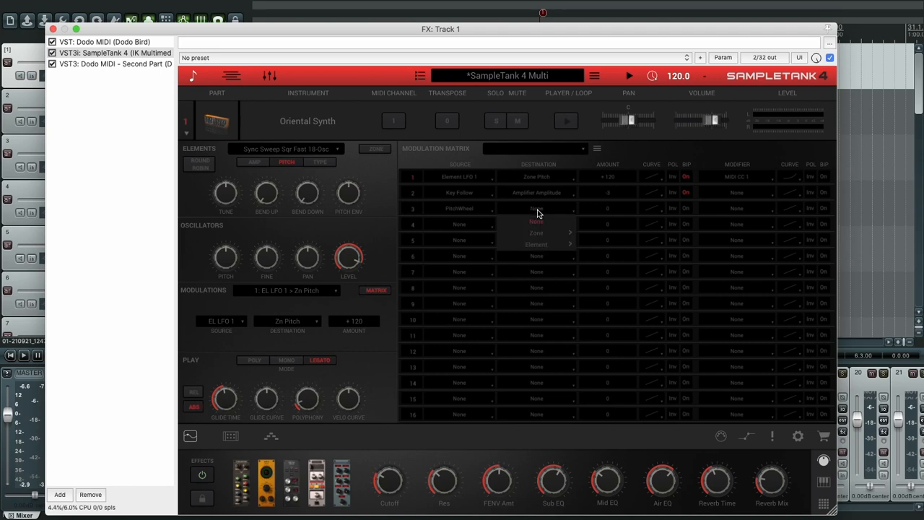
mouse_move(536, 232)
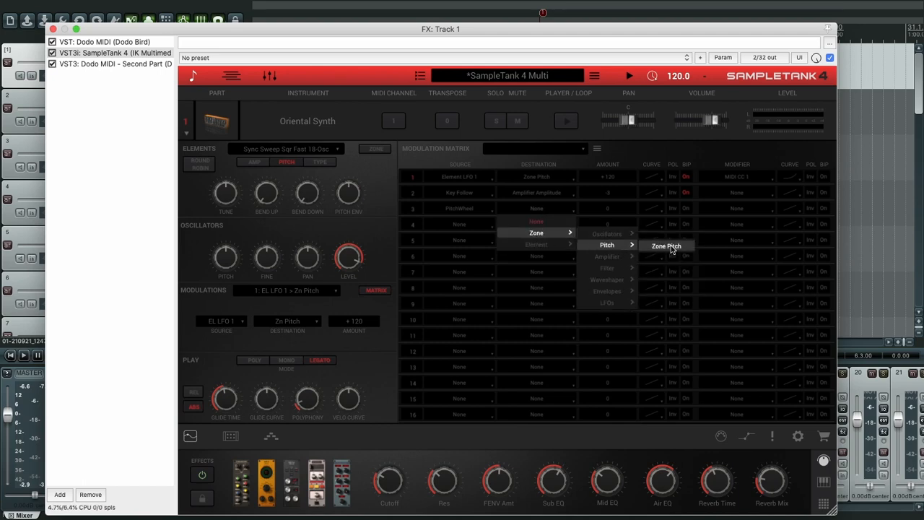
click(666, 245)
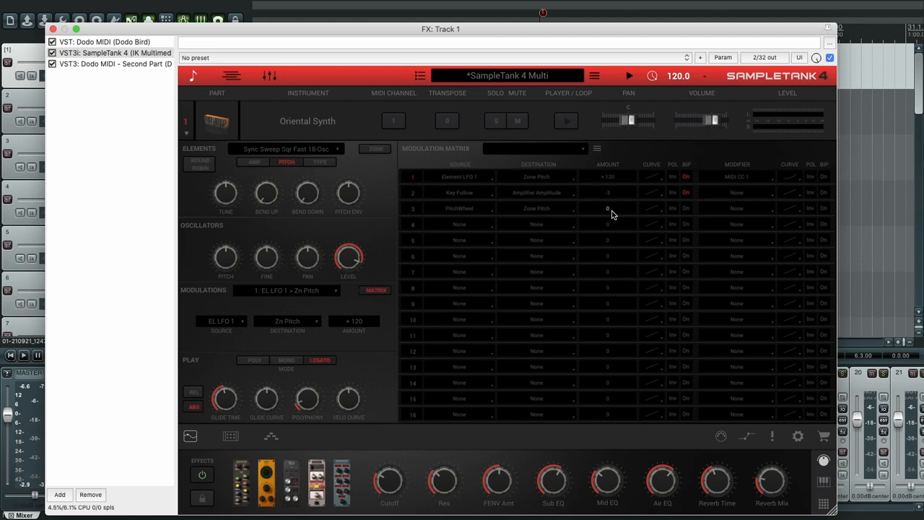
Step: Raise row 3's pitch-wheel amount to +2400 for a 24-semitone bend range
drag(607, 208, 621, 161)
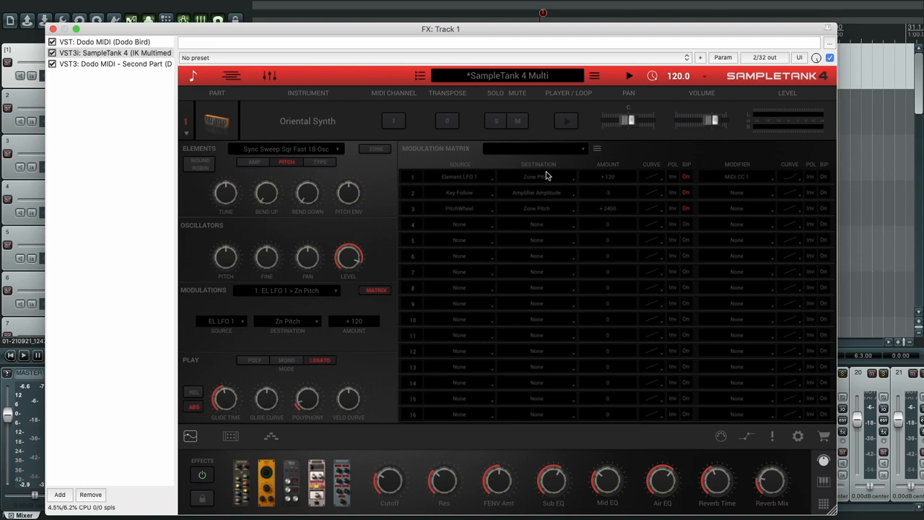
drag(439, 29, 469, 109)
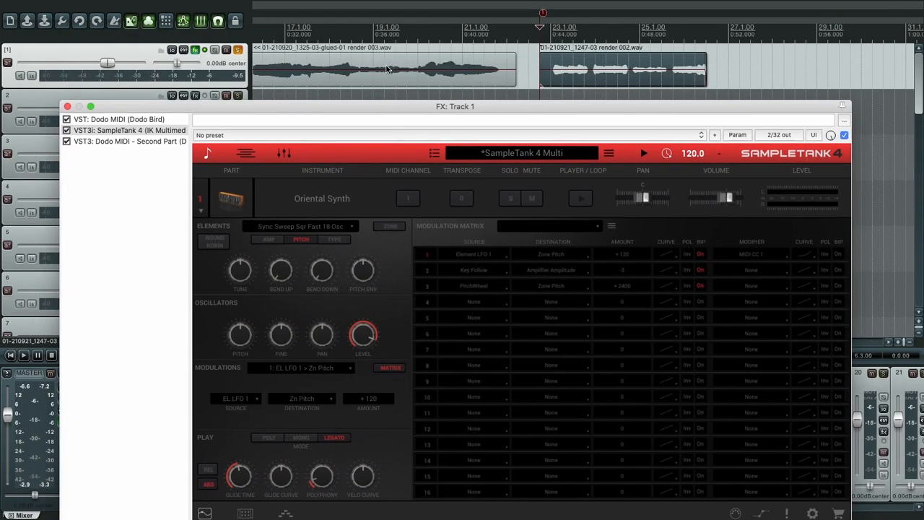
Step: Bypass Track 1's effects briefly, then re-enable them for playback
click(205, 49)
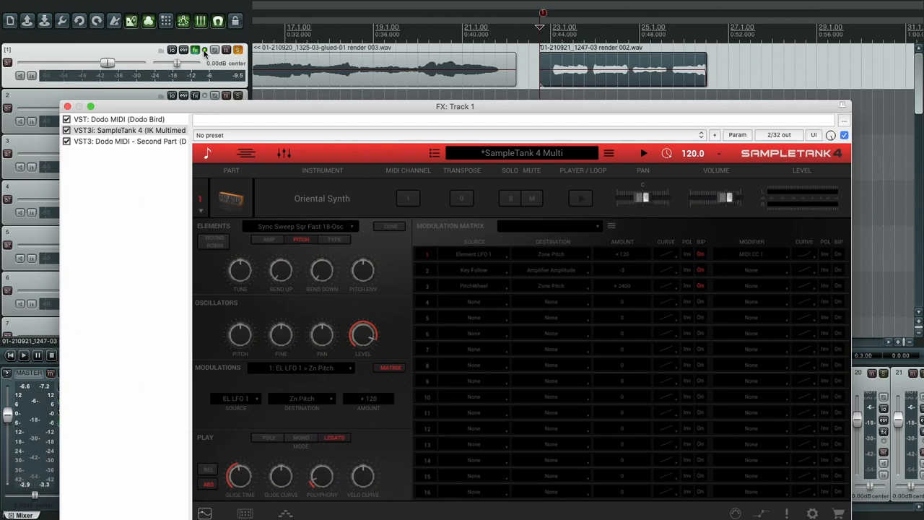
click(195, 49)
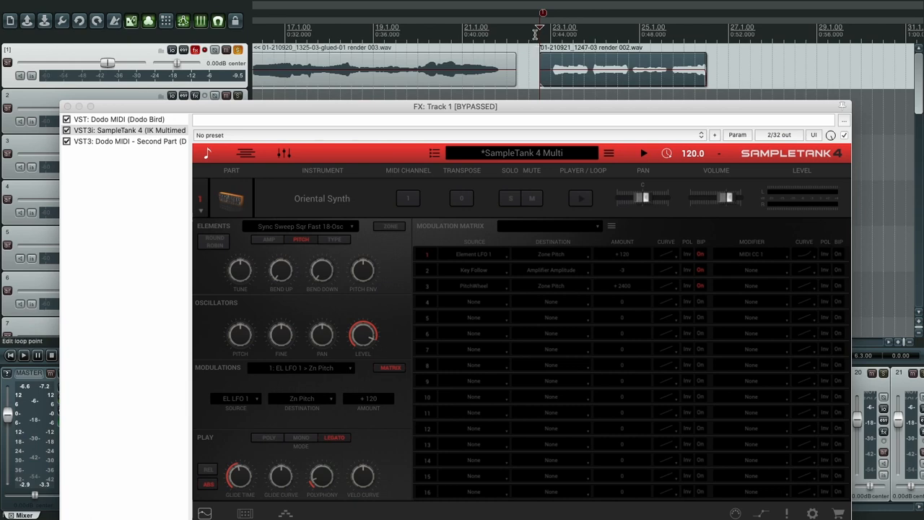
mouse_move(536, 34)
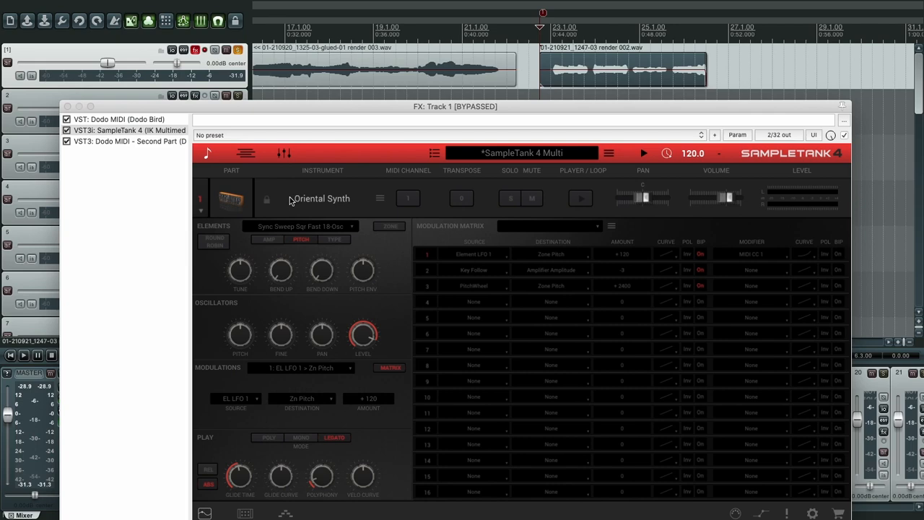
click(205, 50)
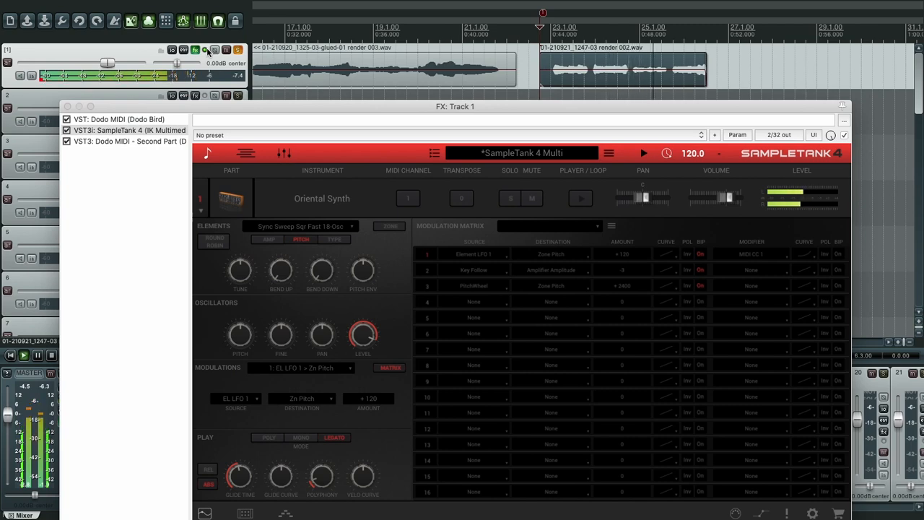
click(215, 50)
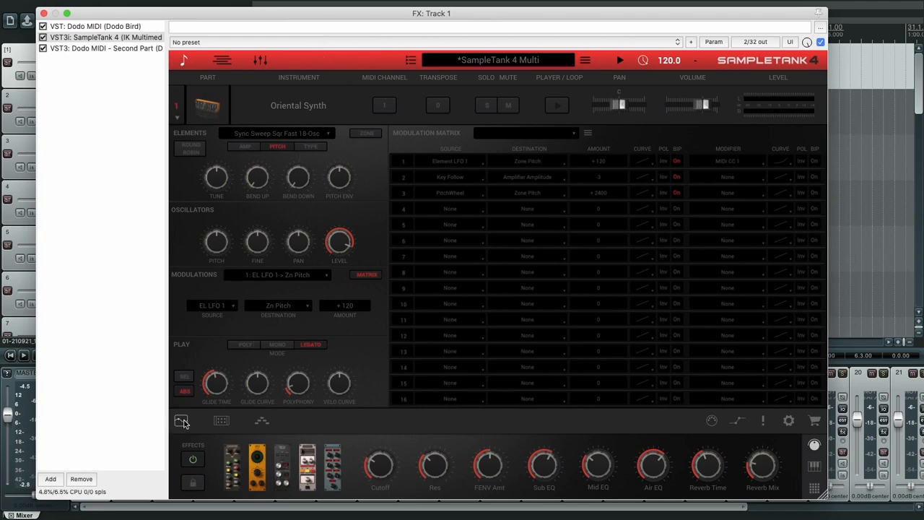
Step: In the Multi view, mute the Oriental Synth part and unmute the 3-5 Drawbars part
click(181, 421)
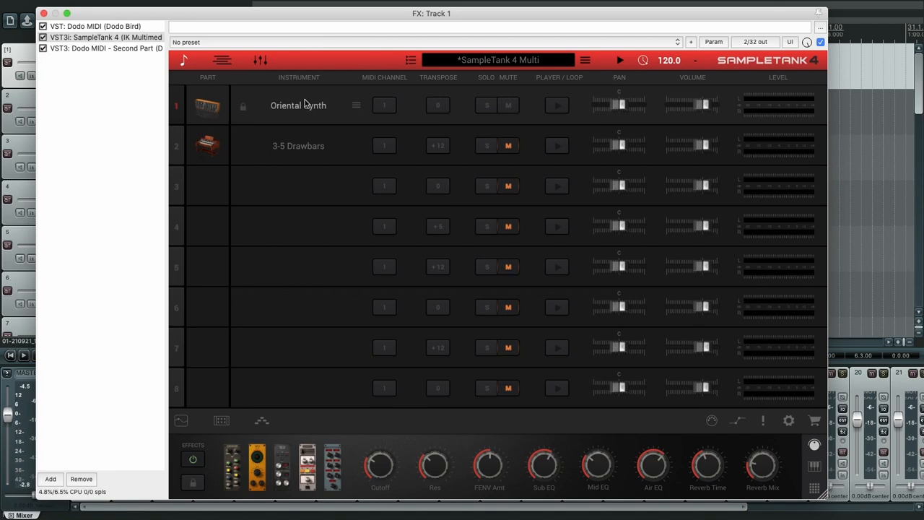
mouse_move(340, 111)
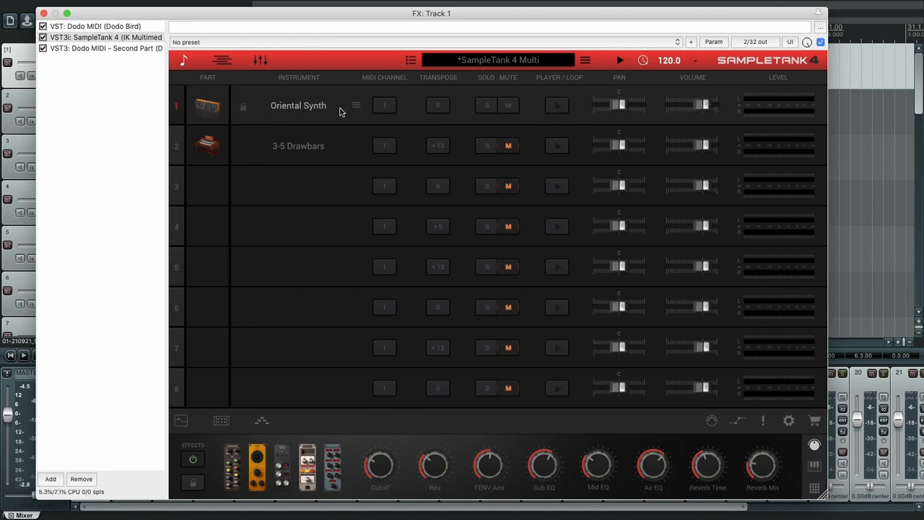
mouse_move(272, 162)
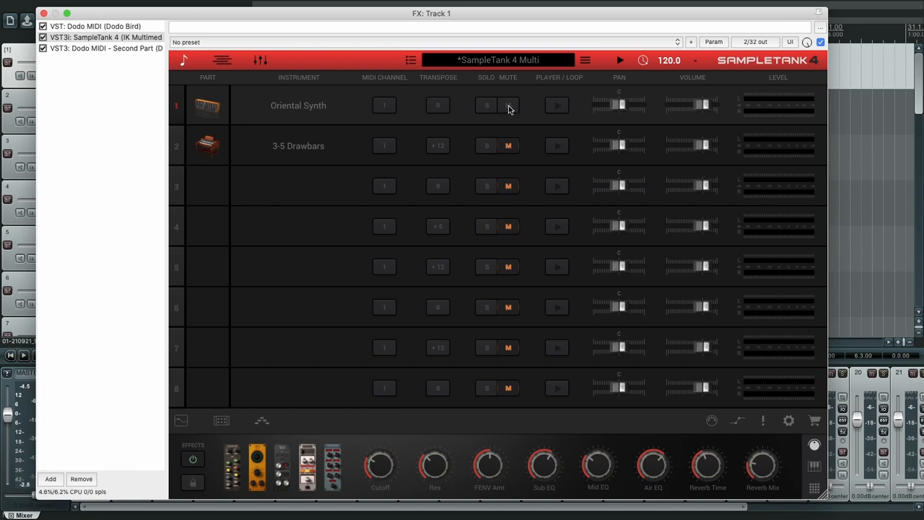
click(509, 105)
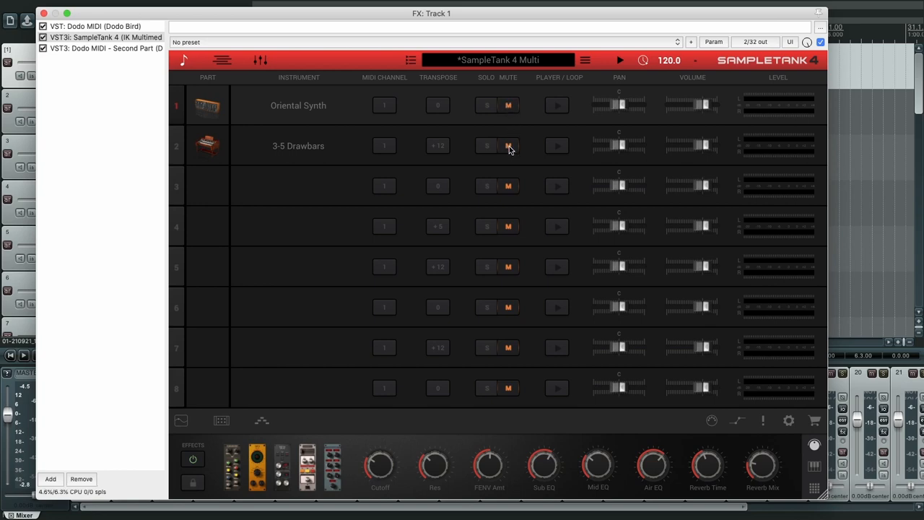
click(508, 145)
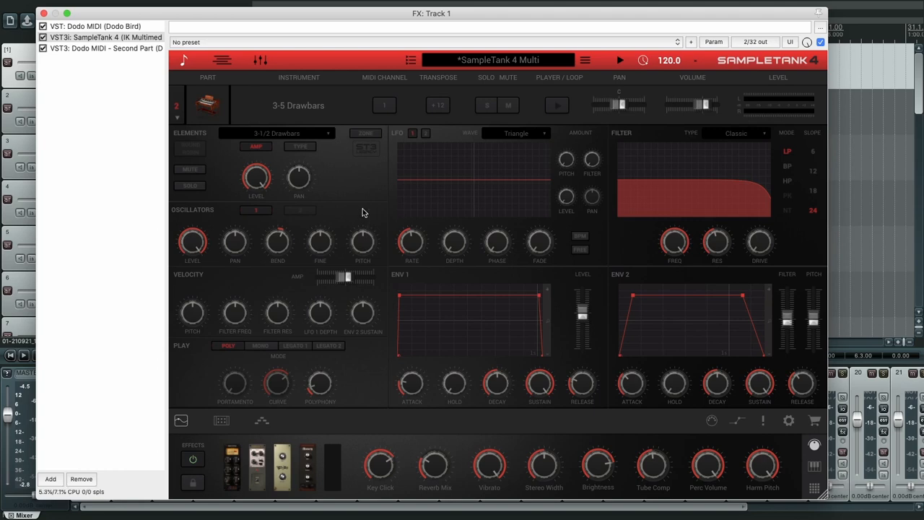
mouse_move(362, 187)
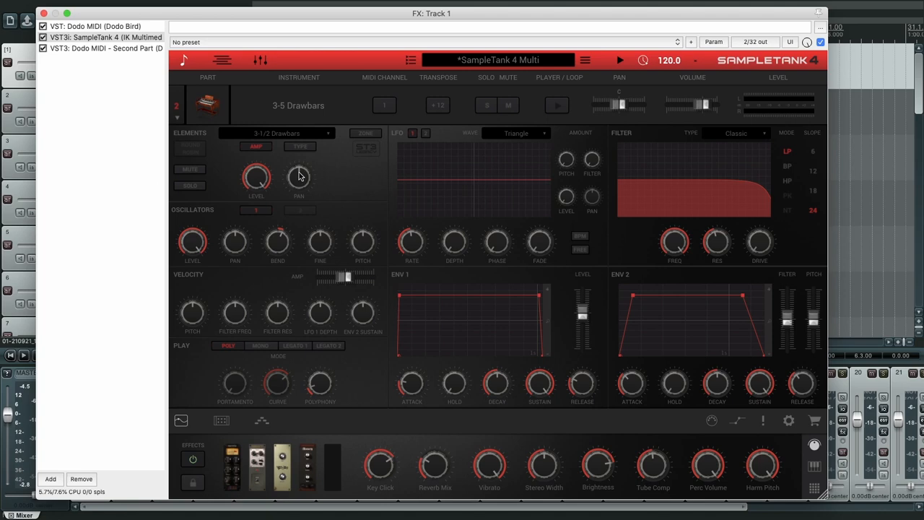
mouse_move(336, 181)
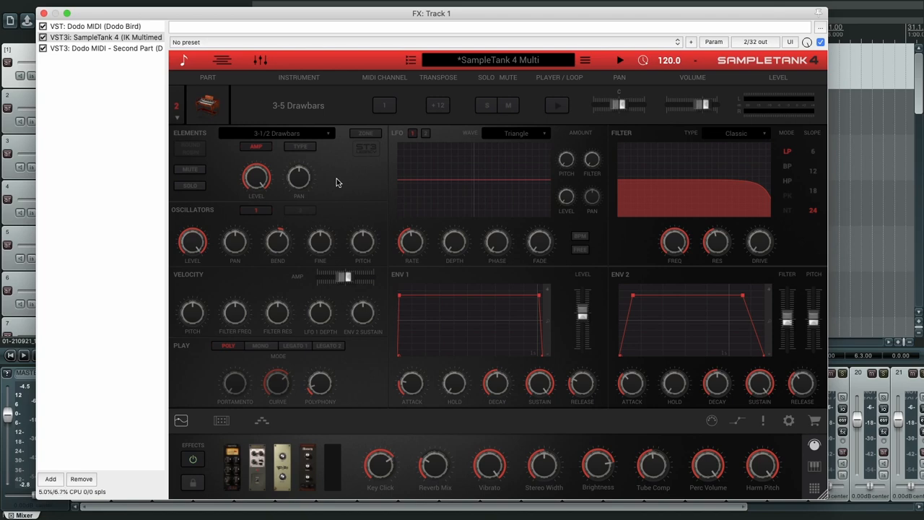
mouse_move(325, 178)
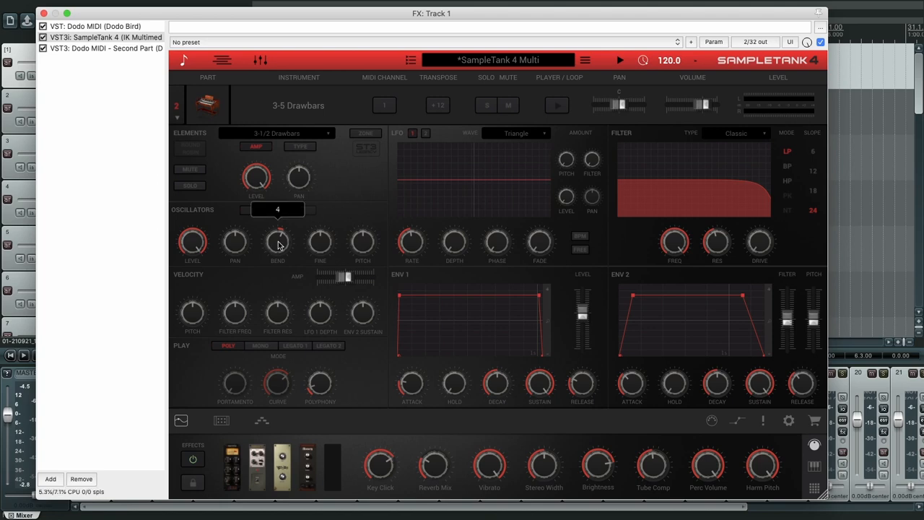
Step: Raise the 3-5 Drawbars oscillator BEND range, then show the Dodo MIDI plugin
drag(278, 242, 278, 217)
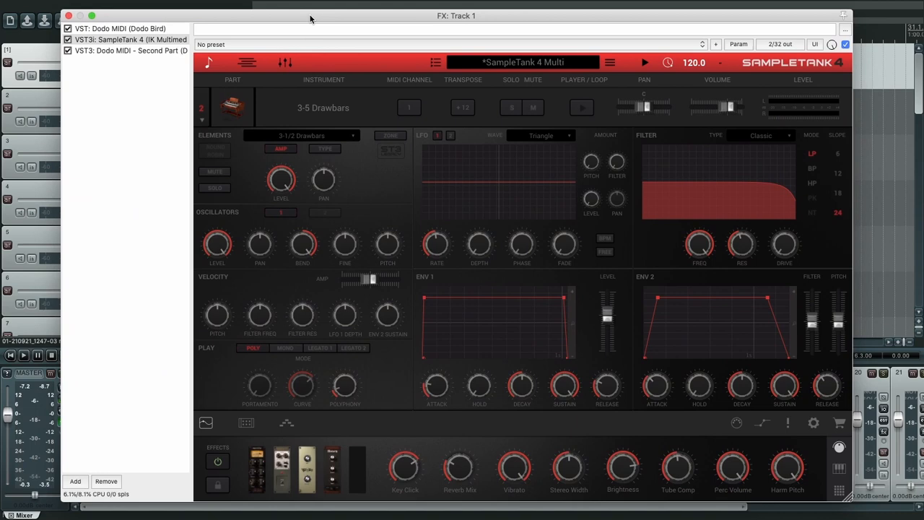
click(120, 28)
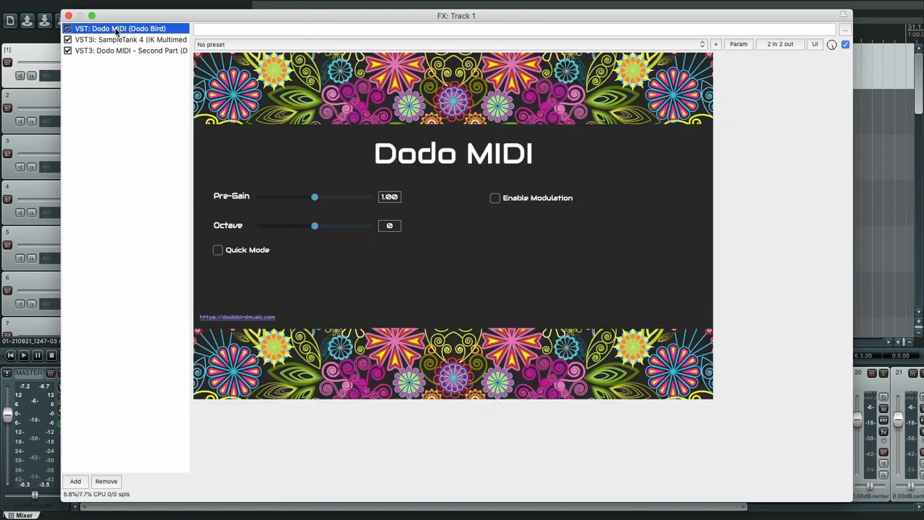